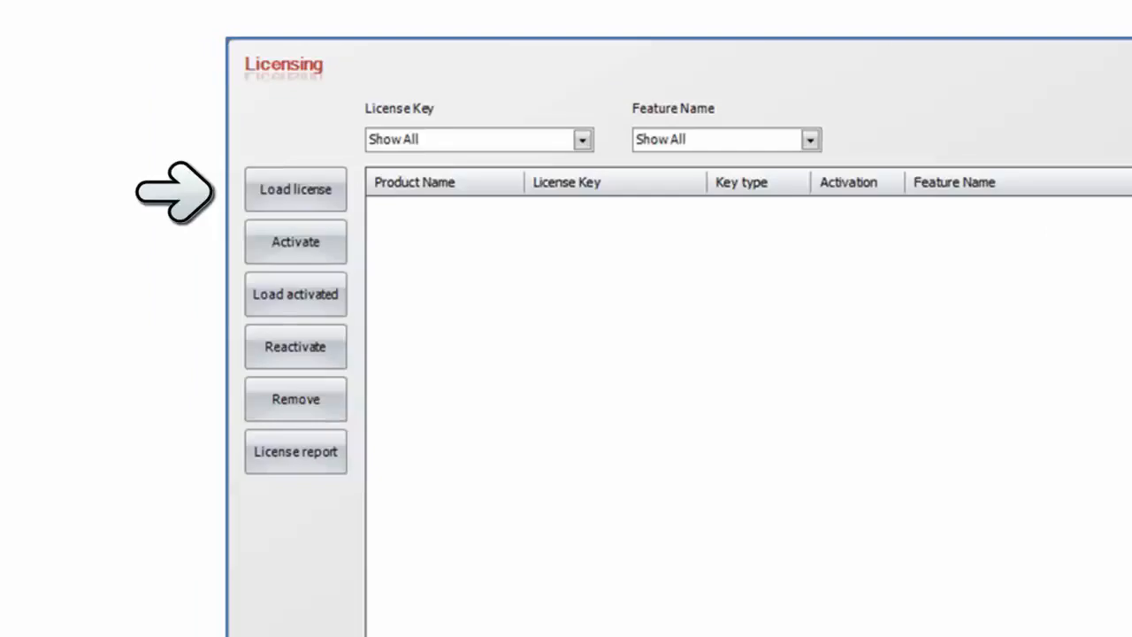
Step: Launch the Load License Wizard from the Licensing page
click(295, 189)
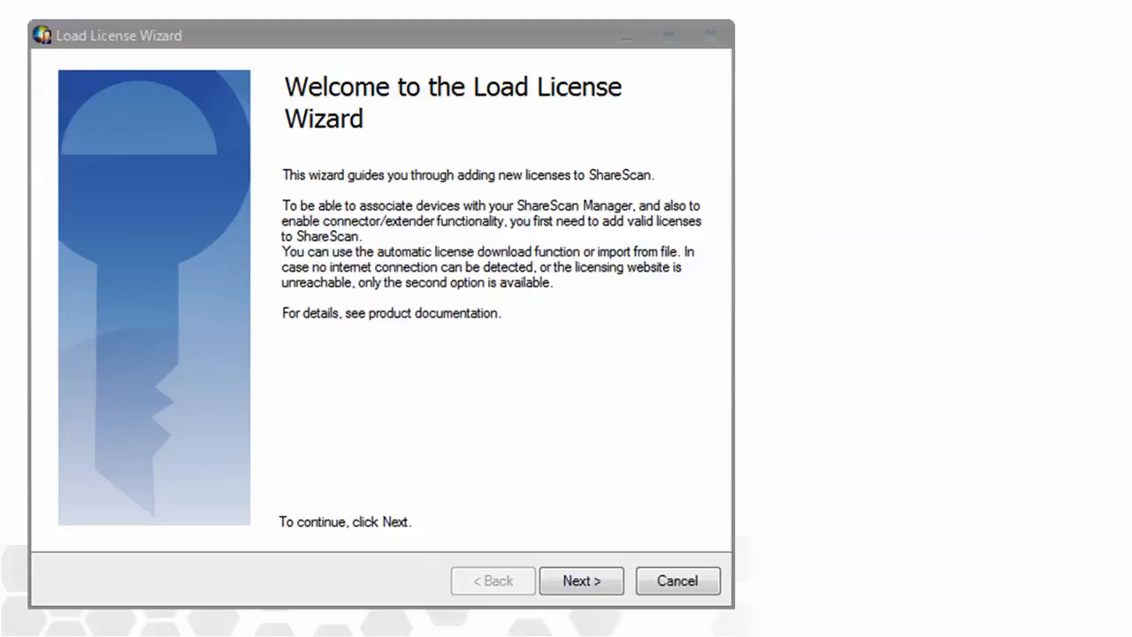
click(581, 580)
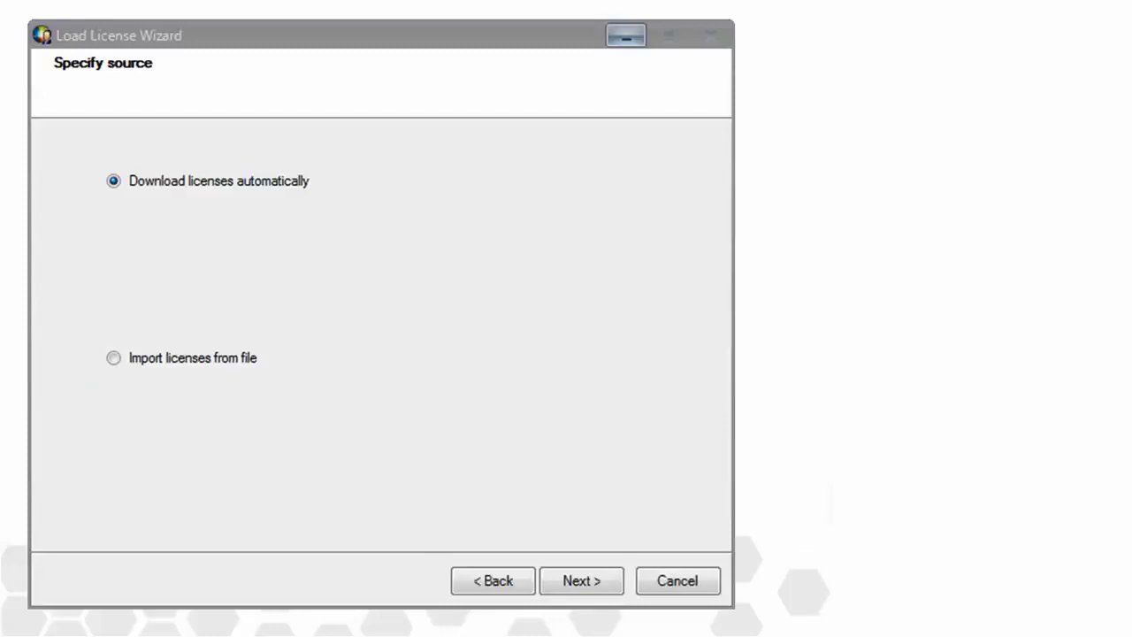
click(582, 580)
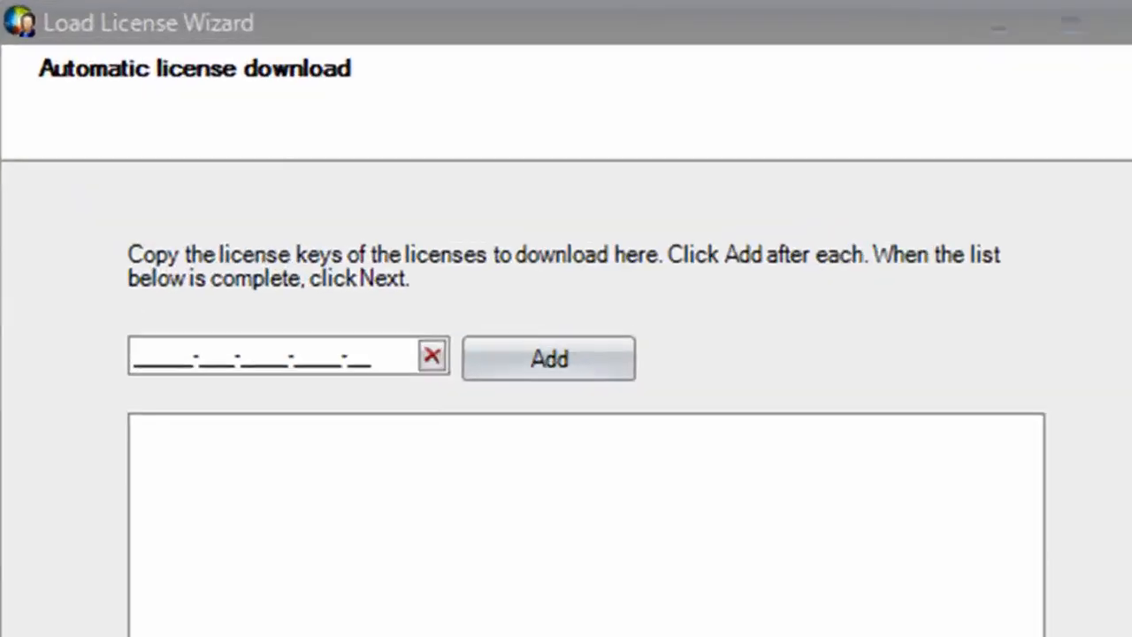
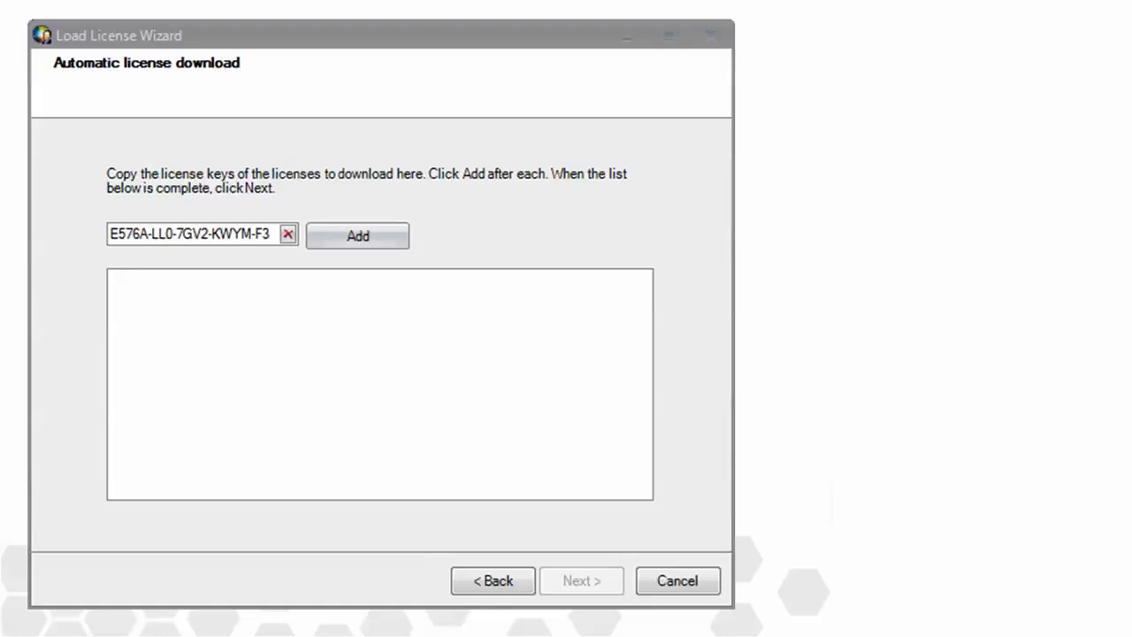
Step: Load the entered key's NFR - Universal licenses into the licensing list
click(581, 580)
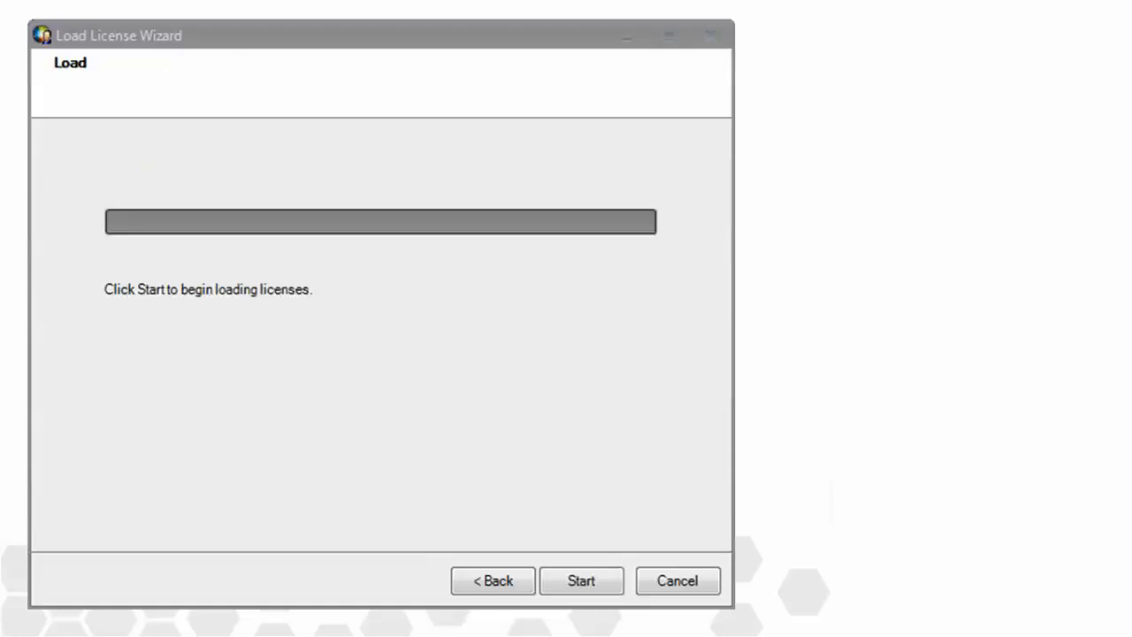
mouse_move(492, 581)
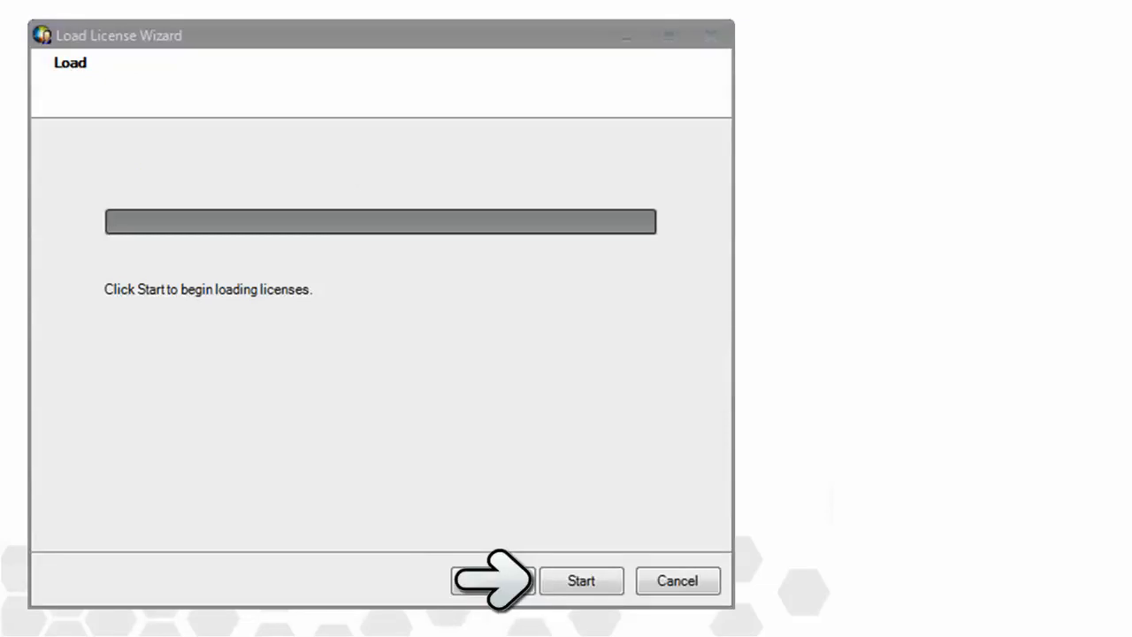
click(581, 581)
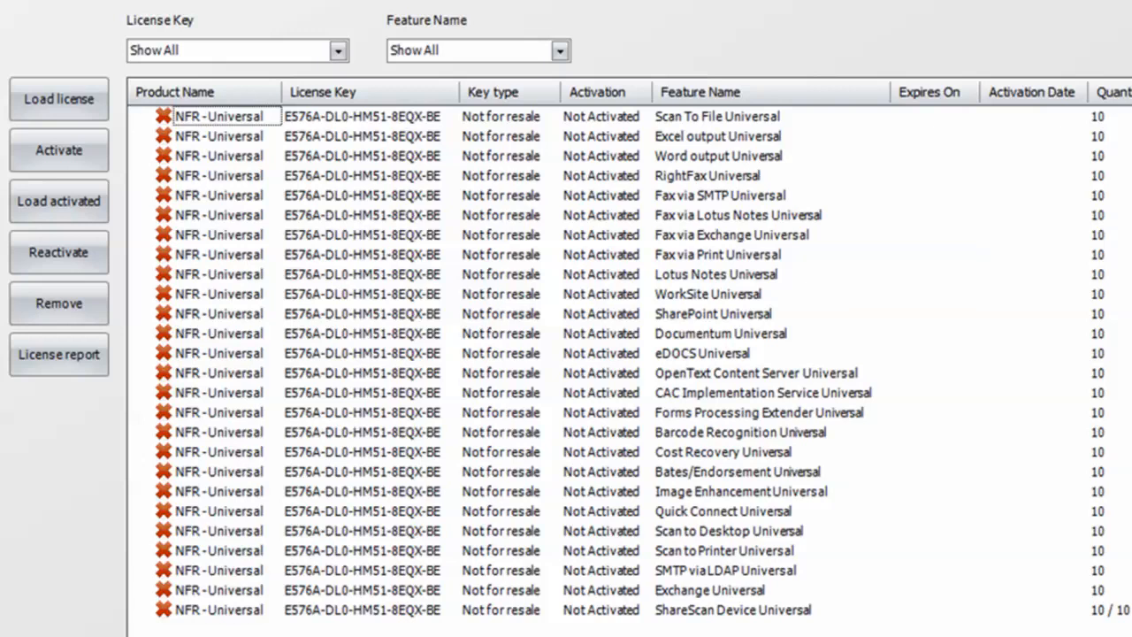
click(601, 92)
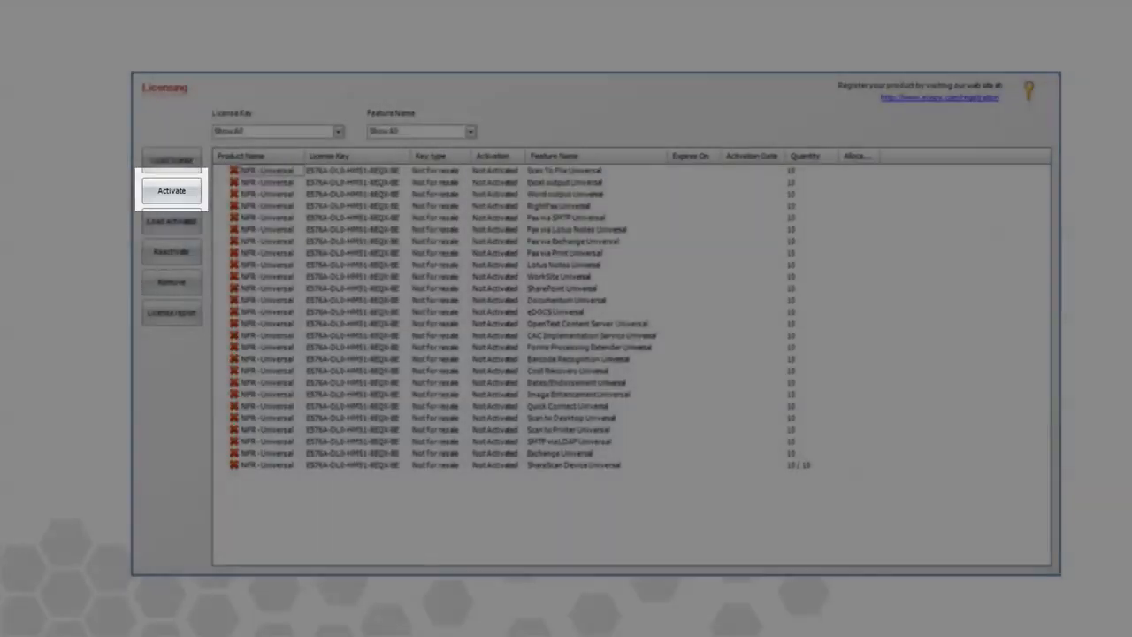
Step: Start the Activate License Wizard and advance to the database server and failover ID page
click(170, 190)
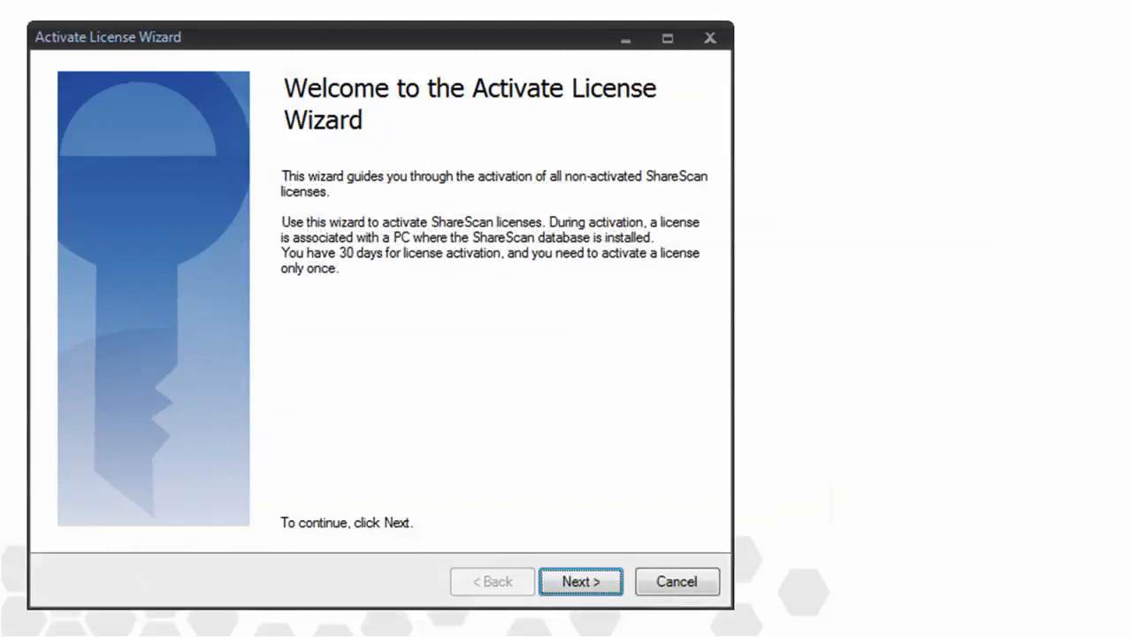
click(580, 582)
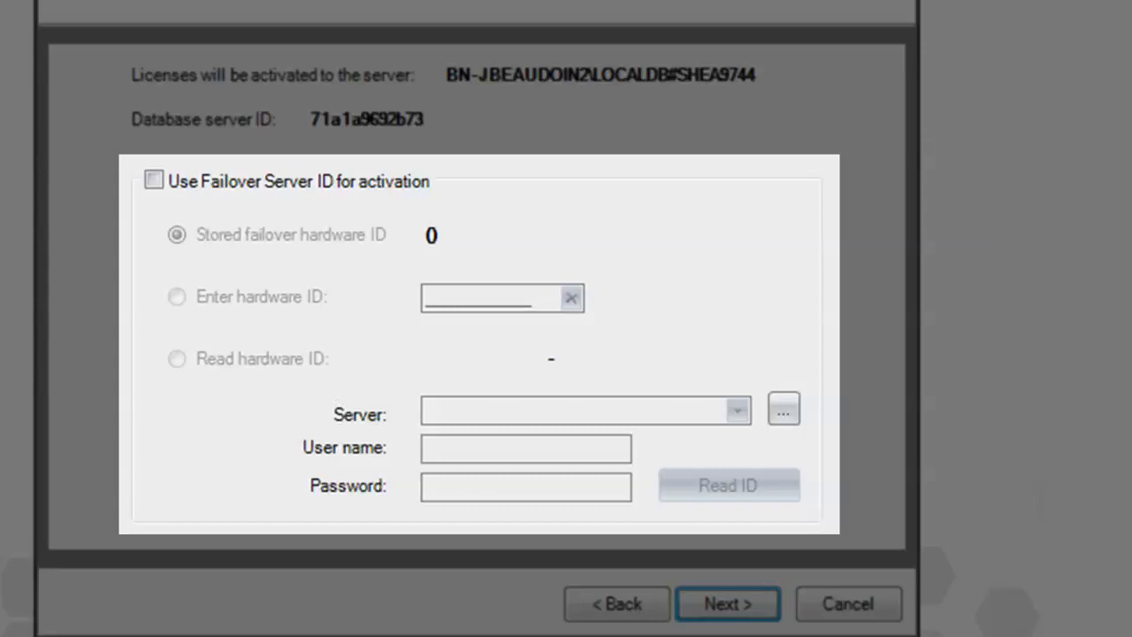
Step: Leave Use Failover Server ID unchecked and continue to the activation mode step
click(154, 180)
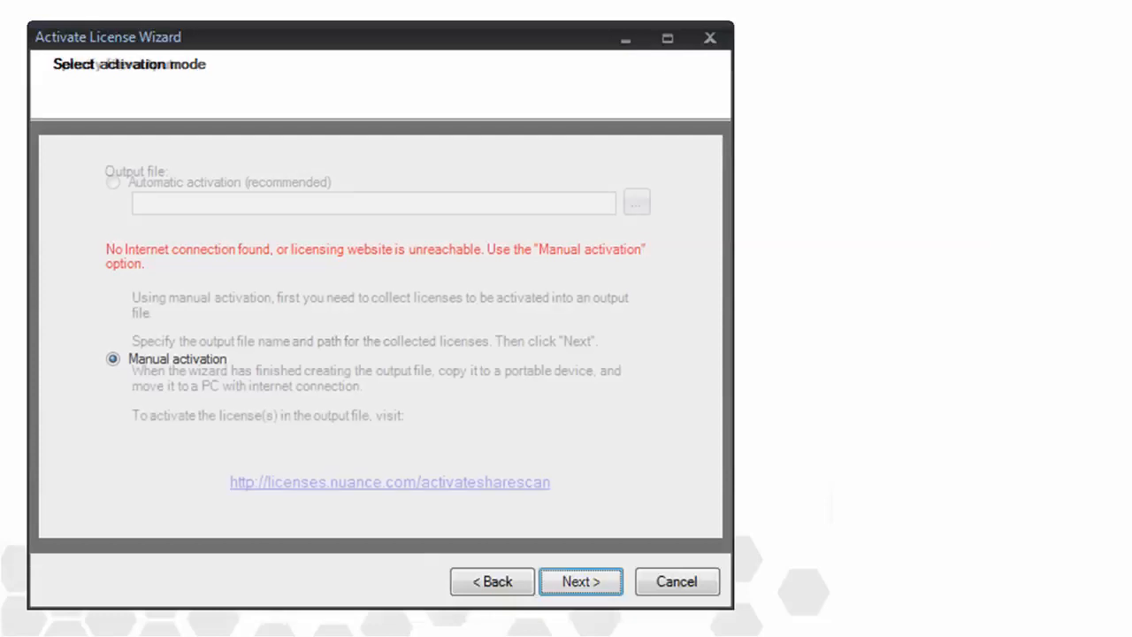
Step: Proceed with manual activation and save the output file as output_licenses.zip on the Desktop
click(580, 581)
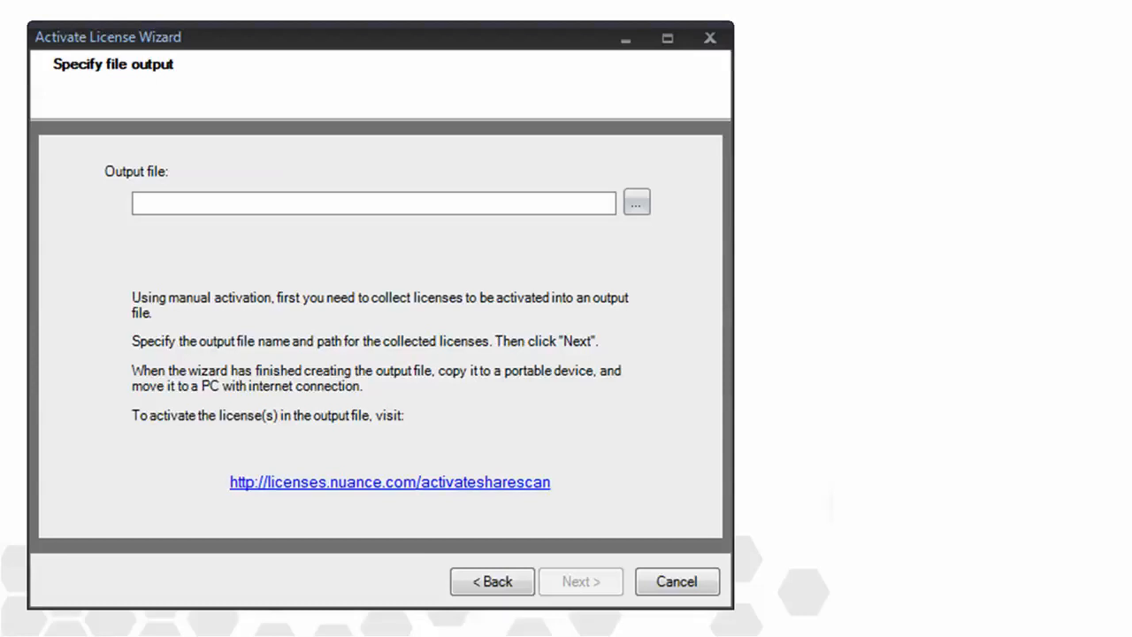
click(636, 202)
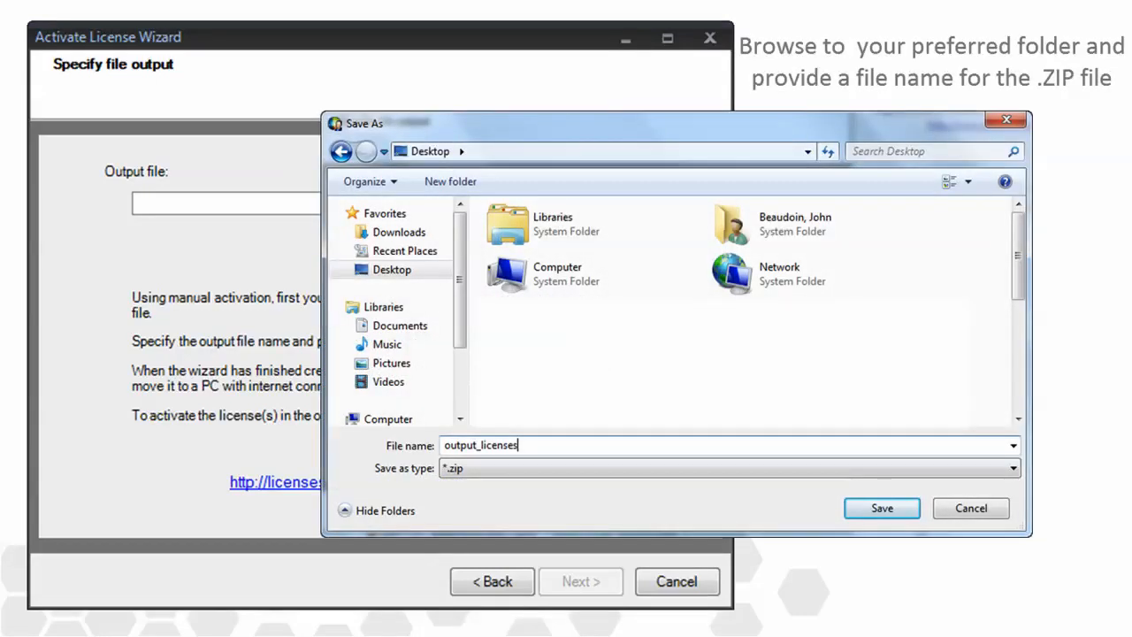
click(881, 508)
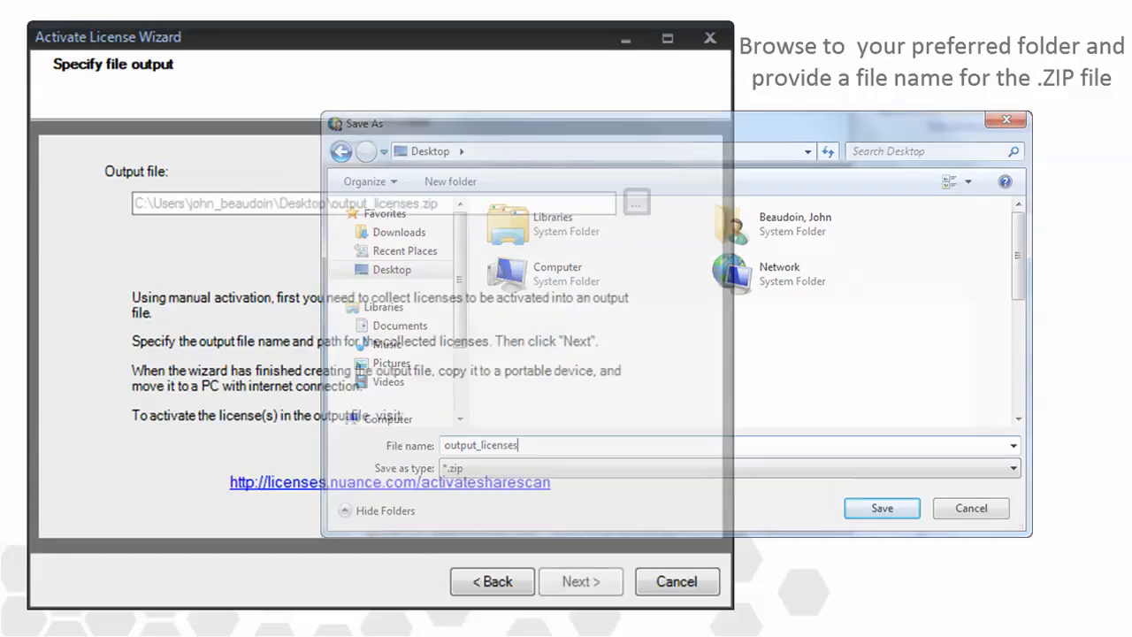
click(880, 508)
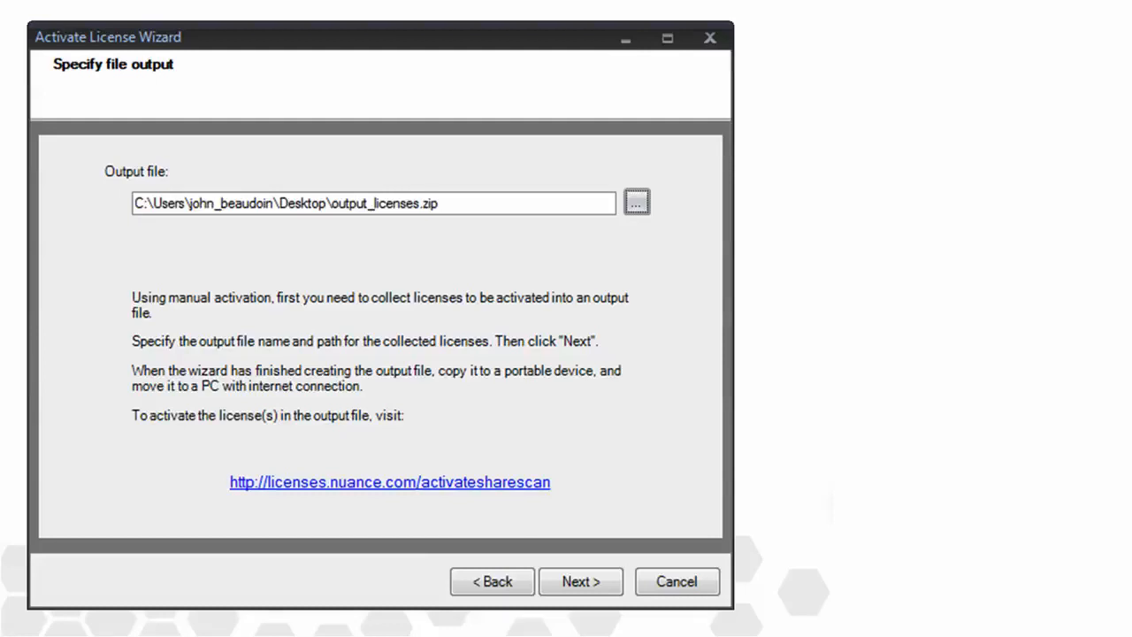
Step: Create the license output file and start activation, opening the activation website
click(581, 581)
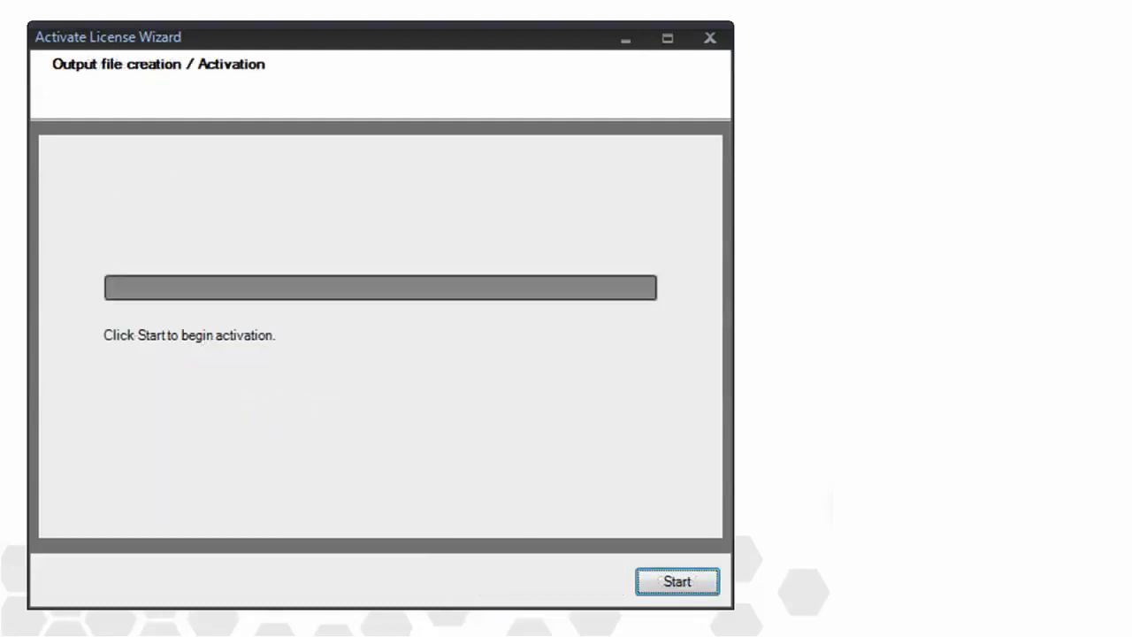
click(677, 581)
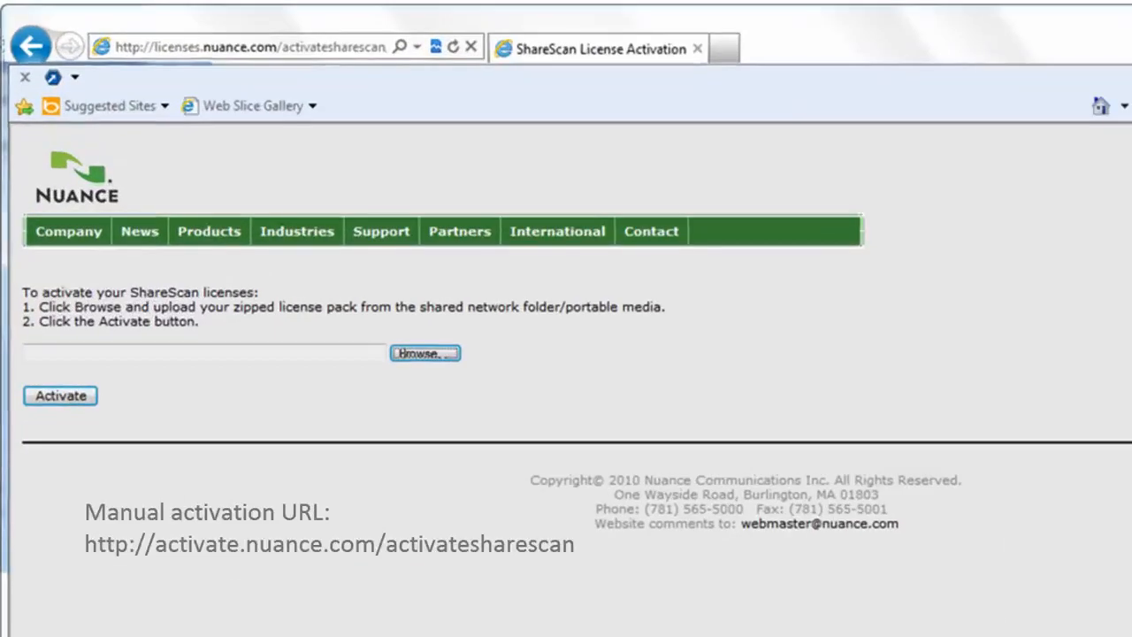
Step: Upload output_licenses.zip from the Desktop and submit it for activation
click(425, 353)
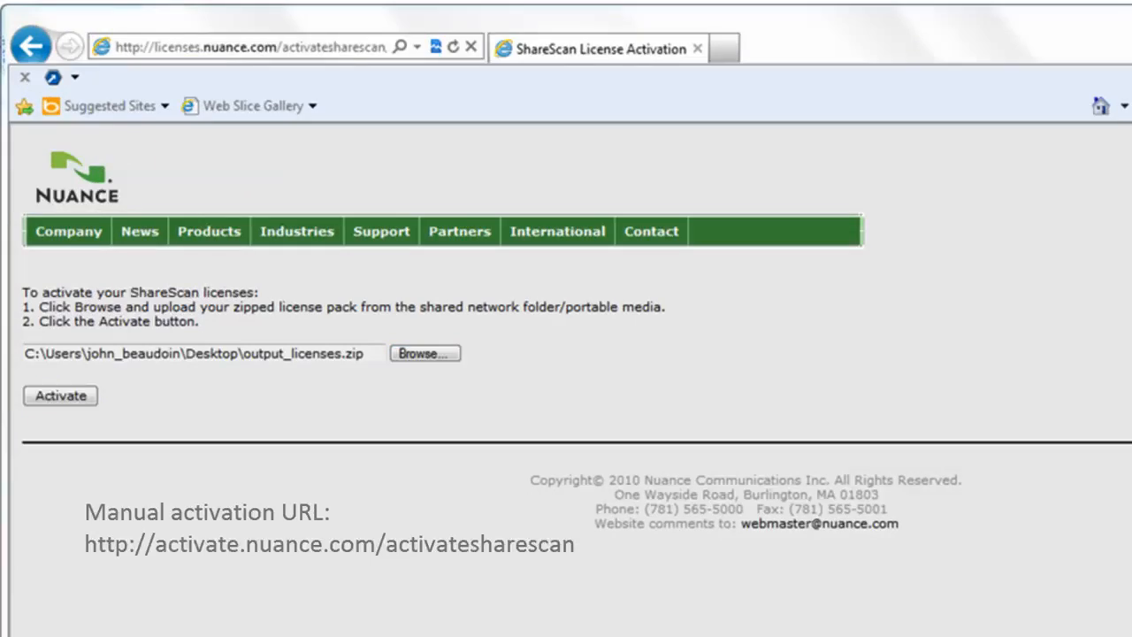
click(60, 395)
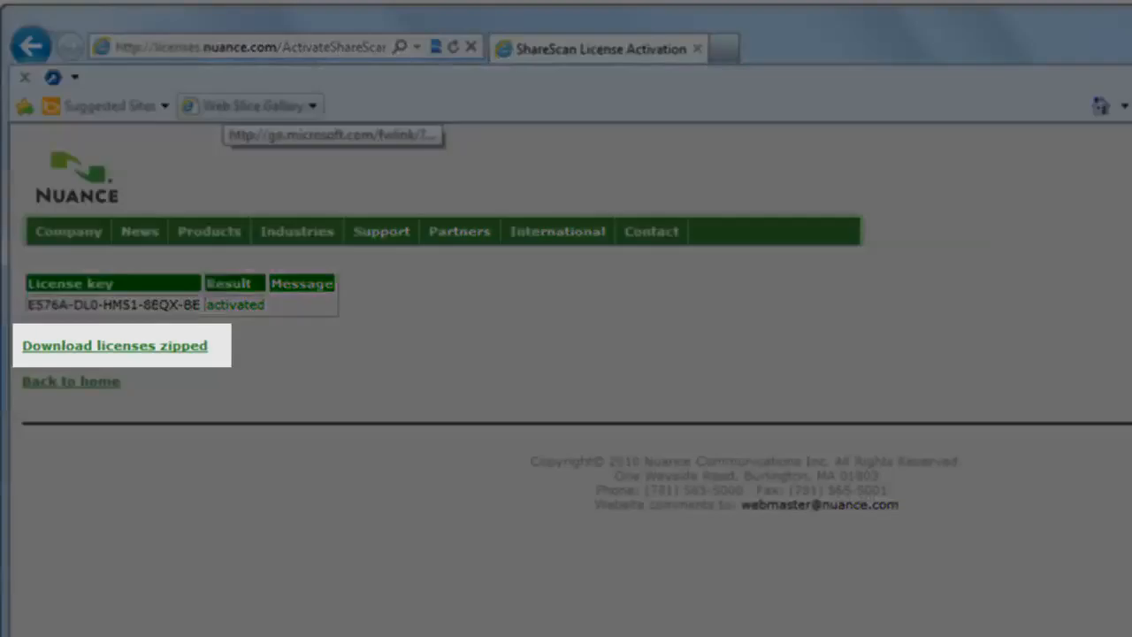
Step: Download the activated licenses via the Download licenses zipped link
click(114, 345)
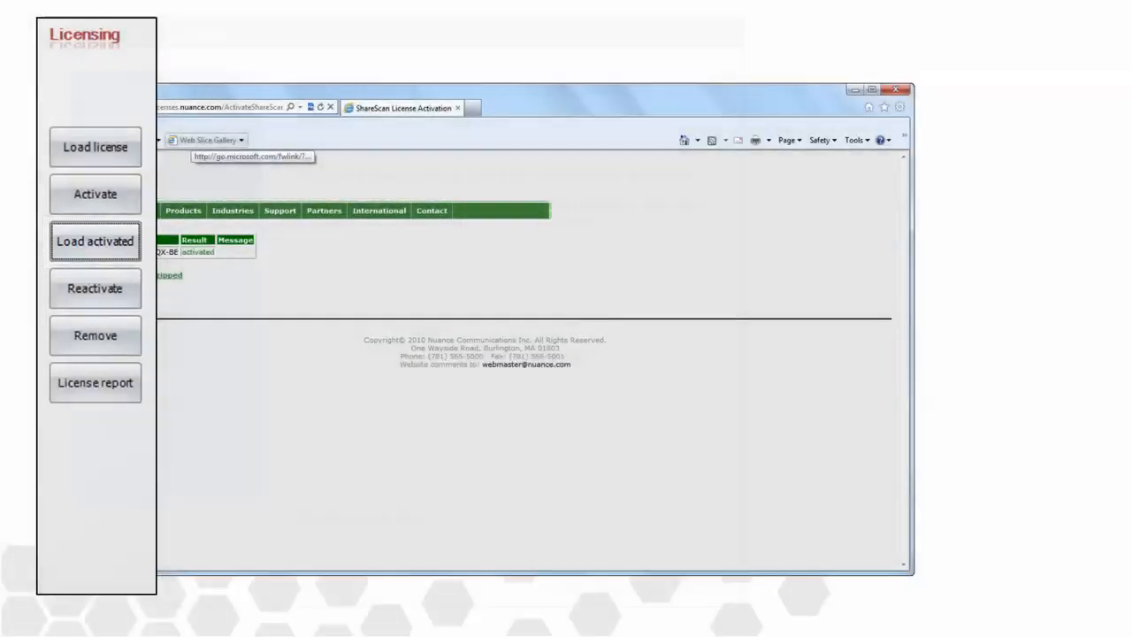
Step: Start the Load Activated License Wizard and browse the Desktop for the license zip
click(94, 241)
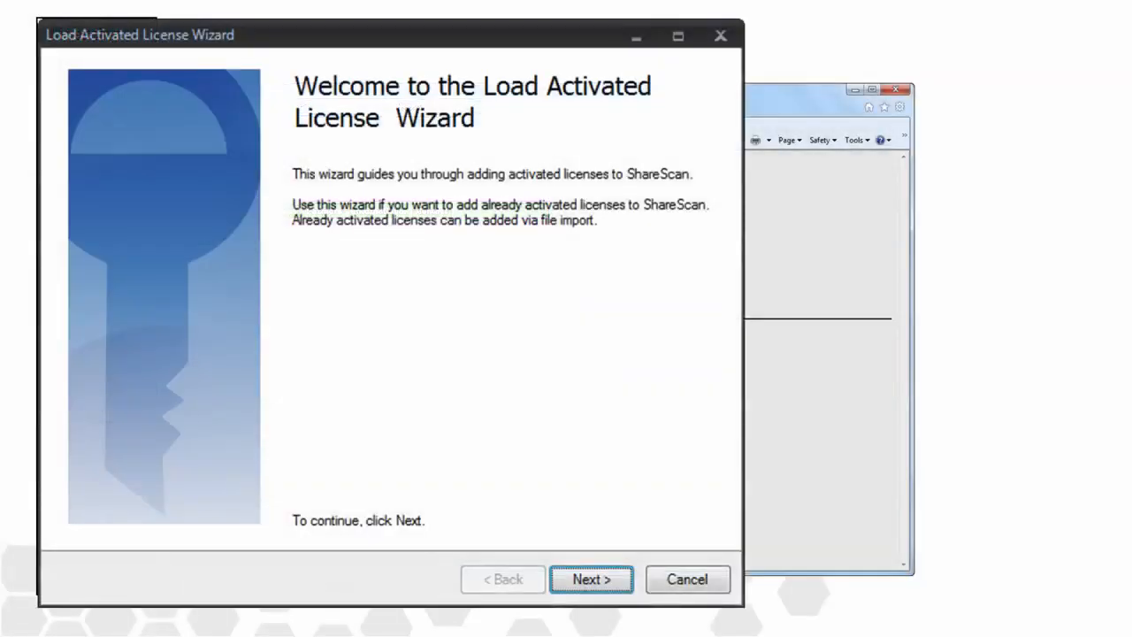
click(591, 580)
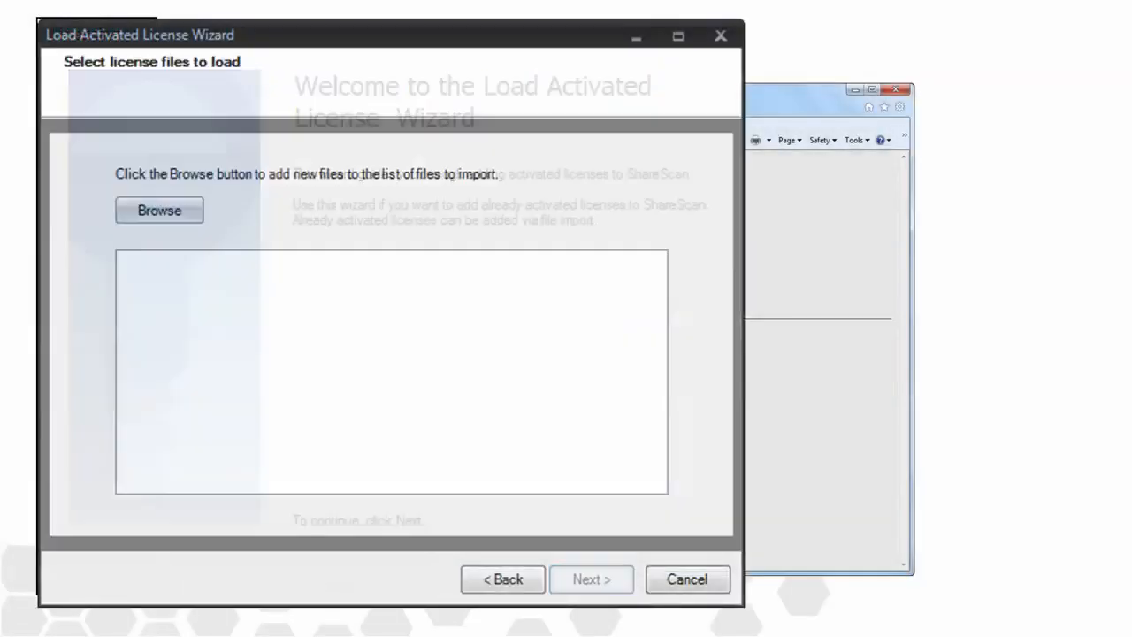
click(591, 579)
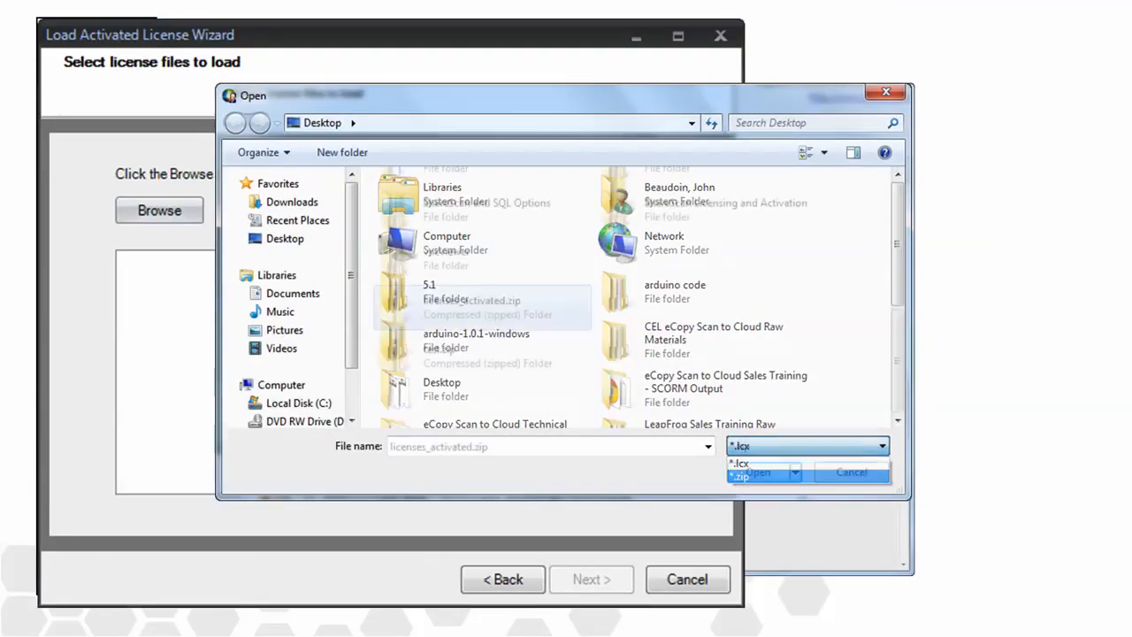
Step: Import licenses_activated.zip in the wizard and start loading the NFR - Universal license
click(739, 477)
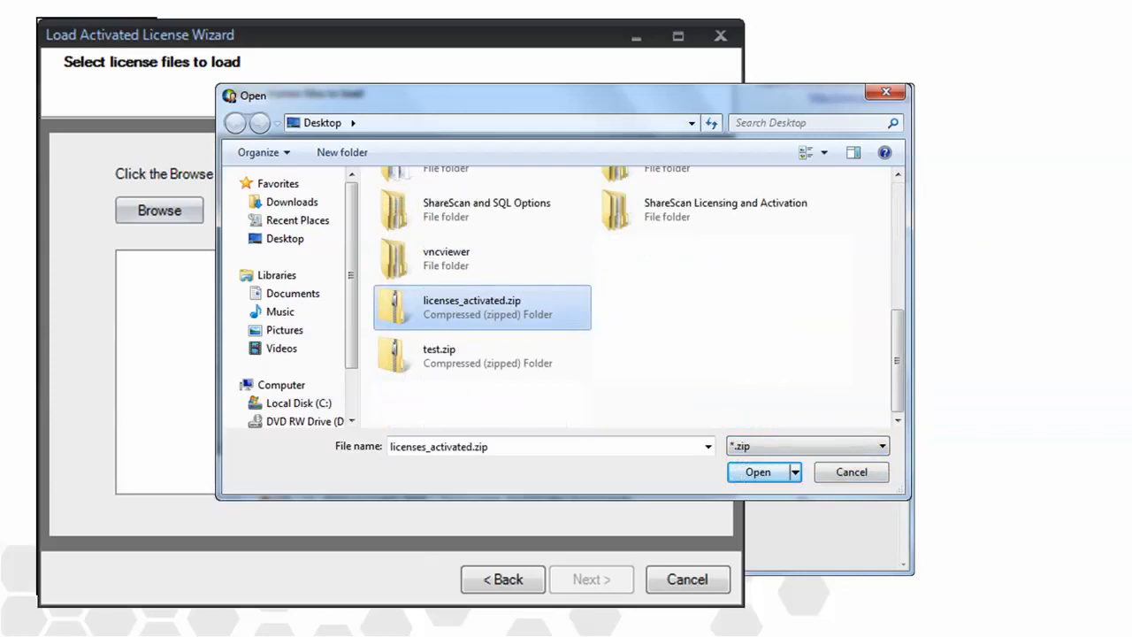
click(758, 471)
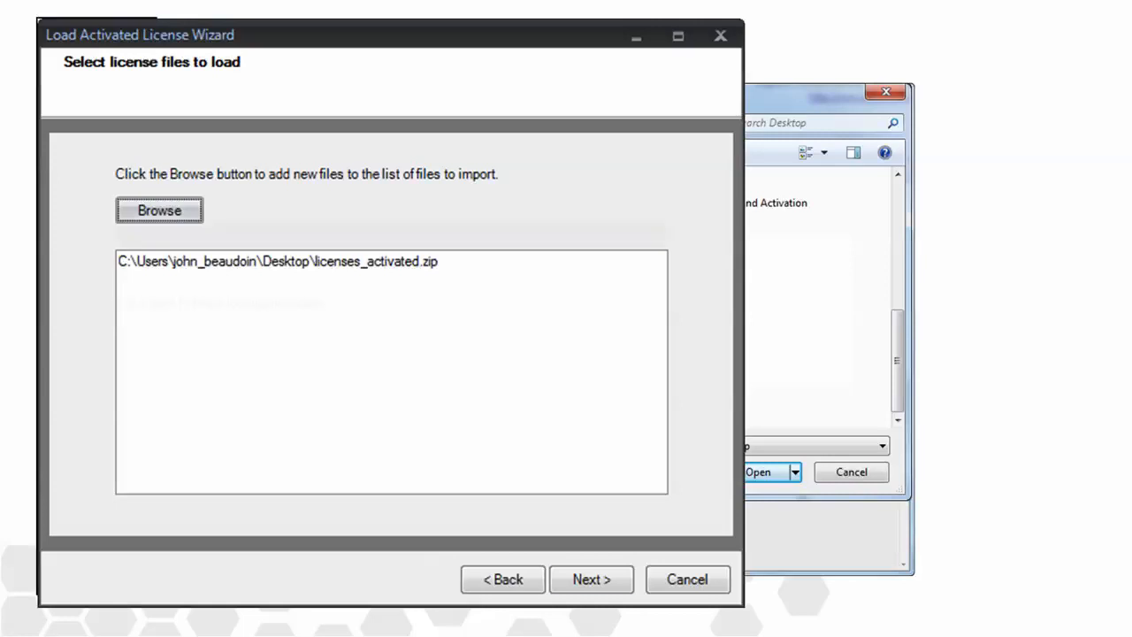
click(591, 580)
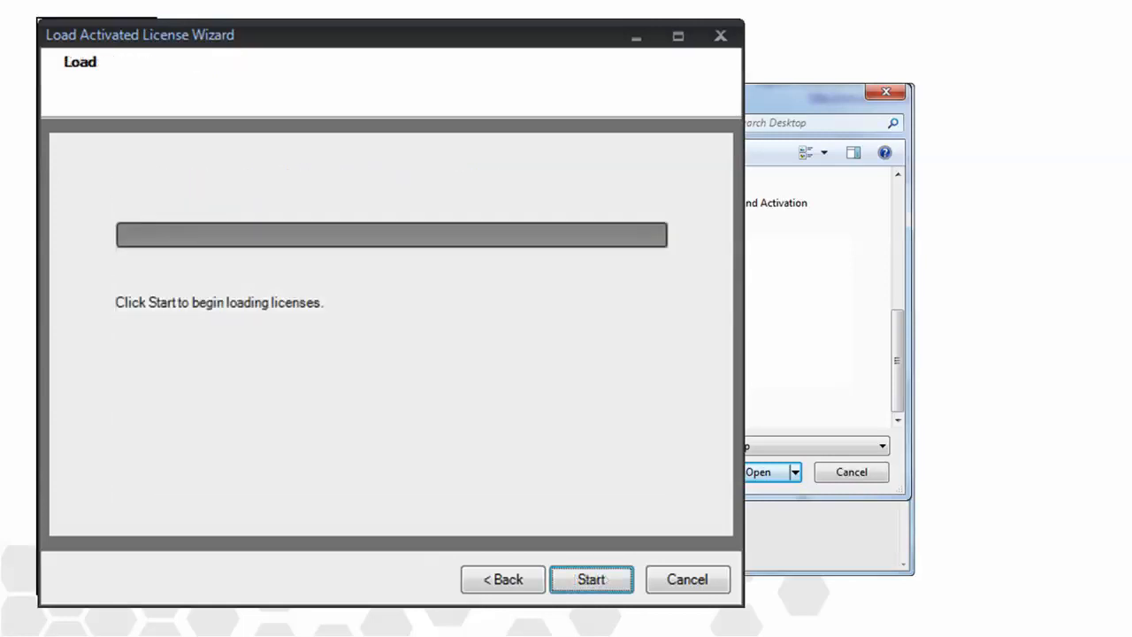
click(591, 579)
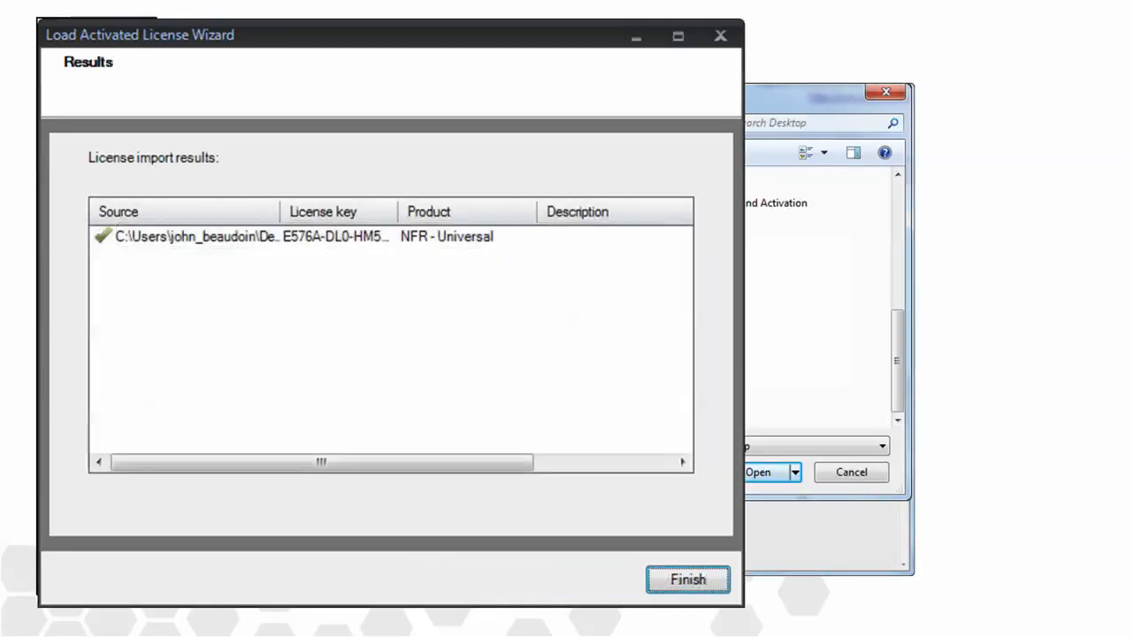